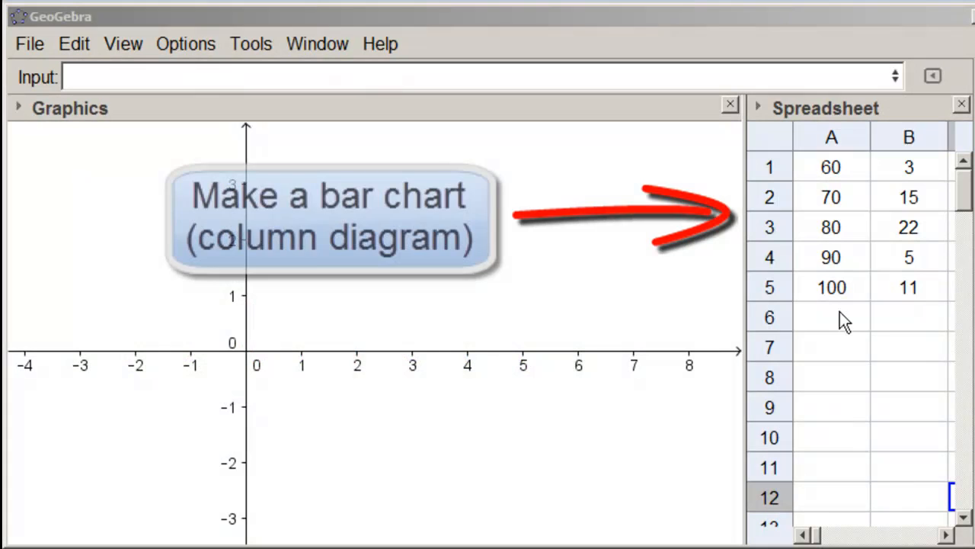
mouse_move(896, 326)
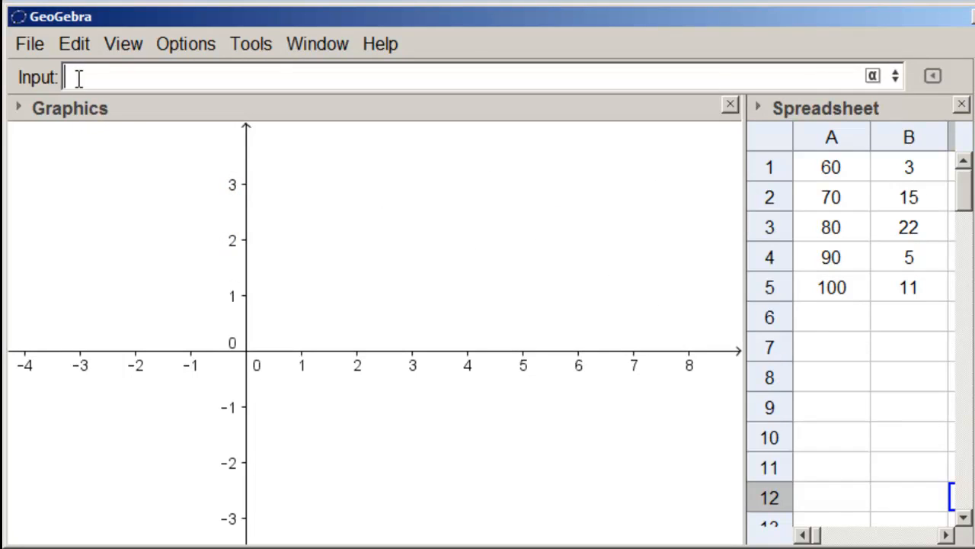
mouse_move(125, 134)
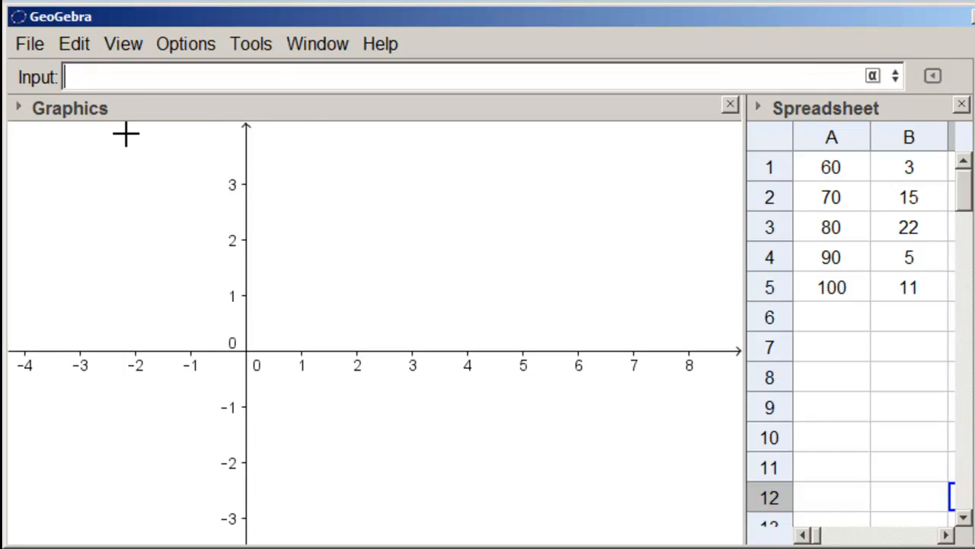
- Enter BarChart[A1:A5, B1:B5] using the data-and-frequencies form of the command
text(bar)
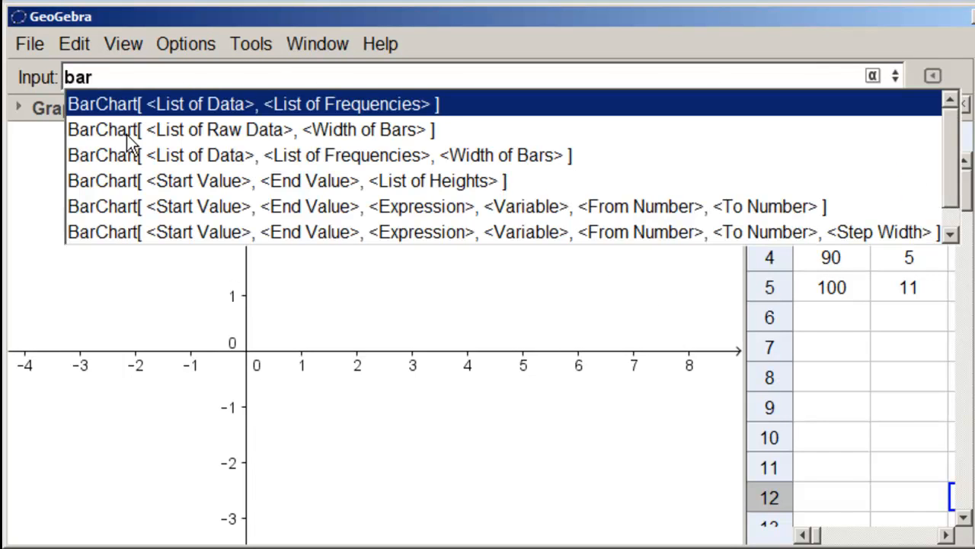
mouse_move(191, 109)
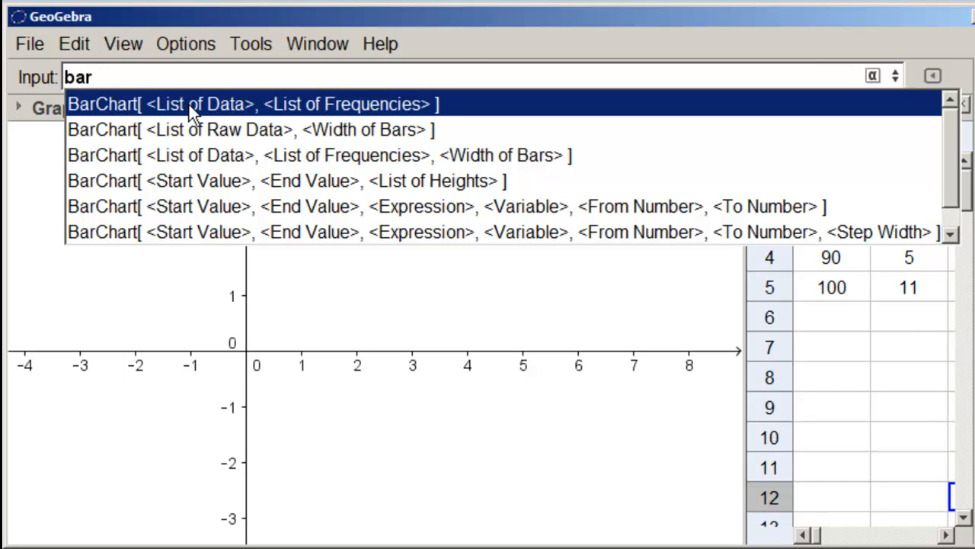
click(253, 104)
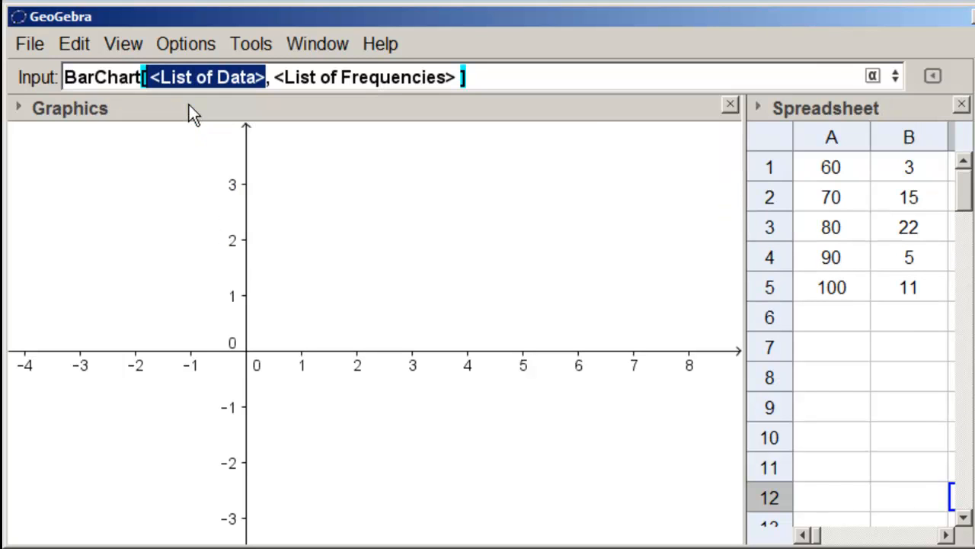
mouse_move(859, 169)
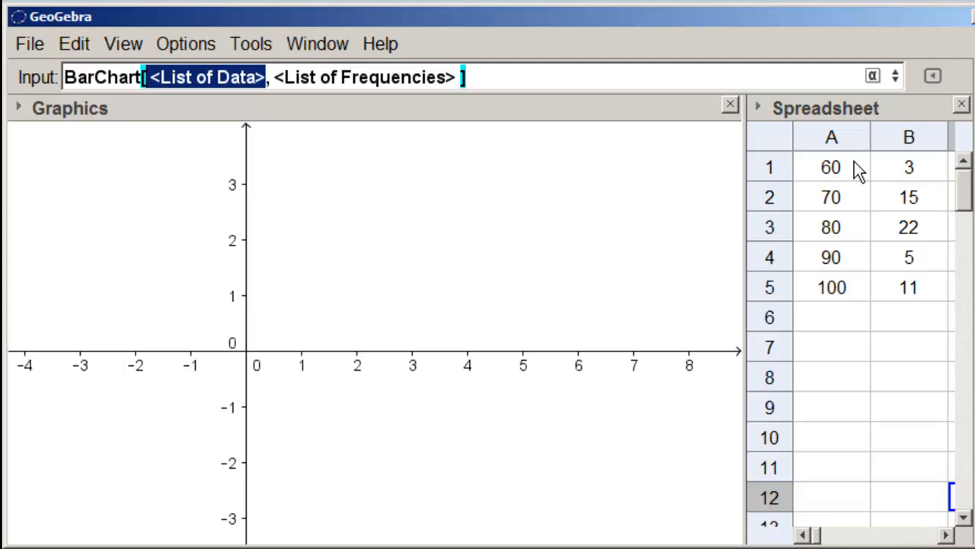
mouse_move(581, 269)
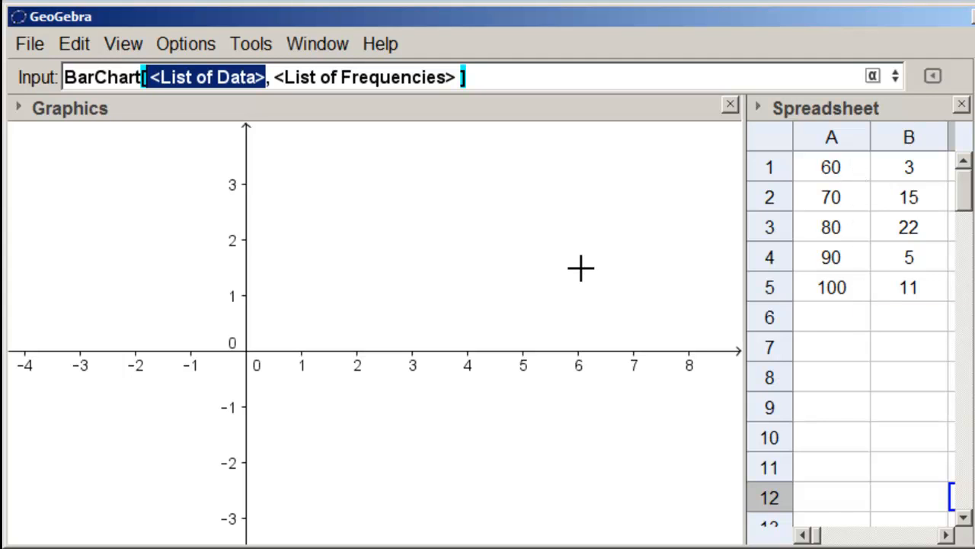
text(A1:)
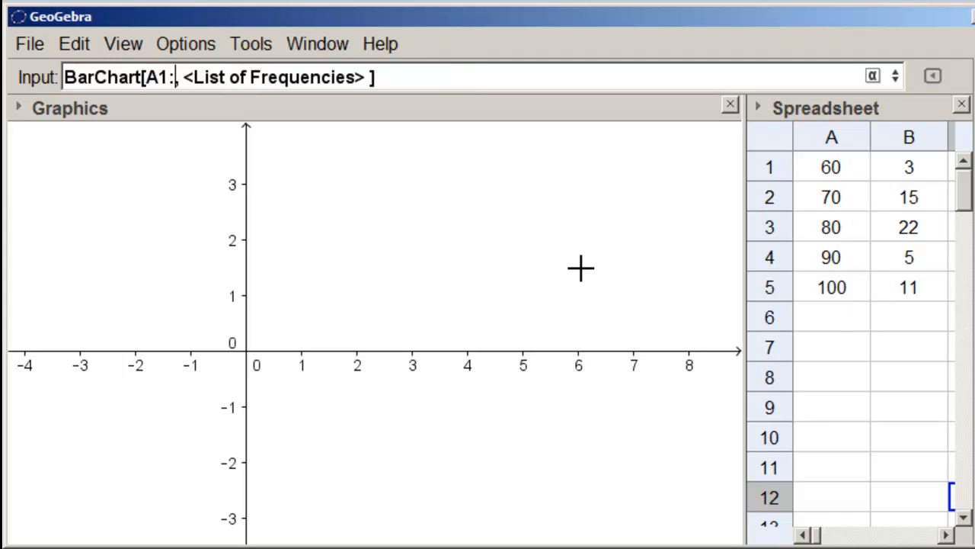
text(A5,)
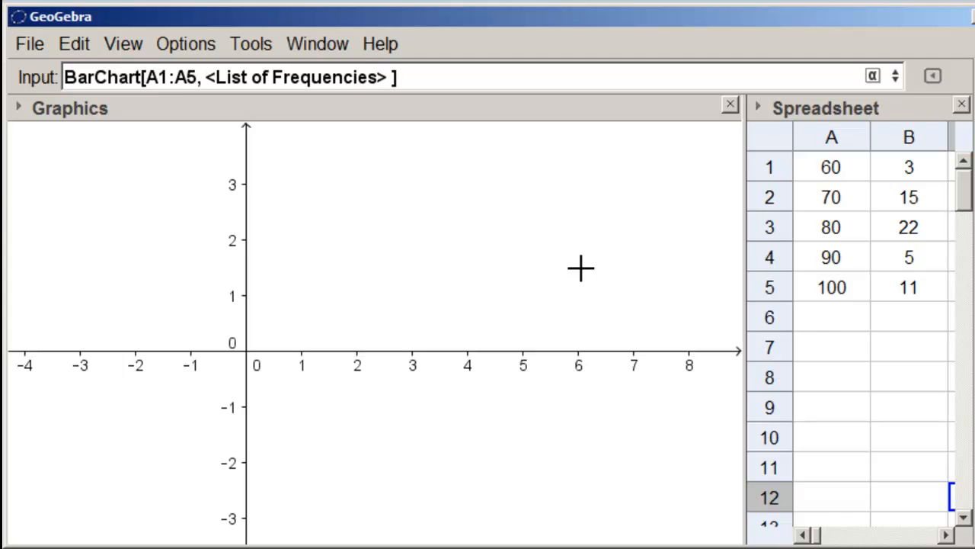
double_click(297, 76)
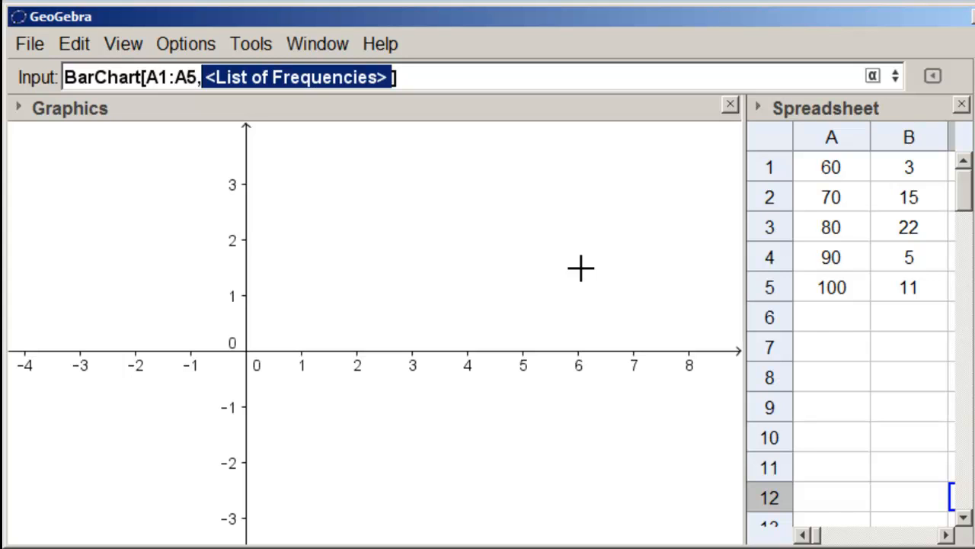
text(B1:])
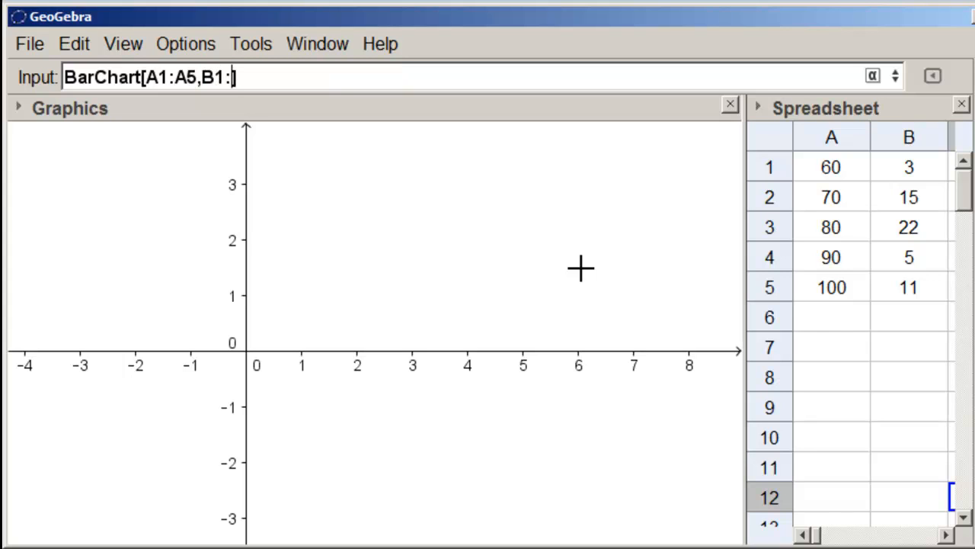
text(B5])
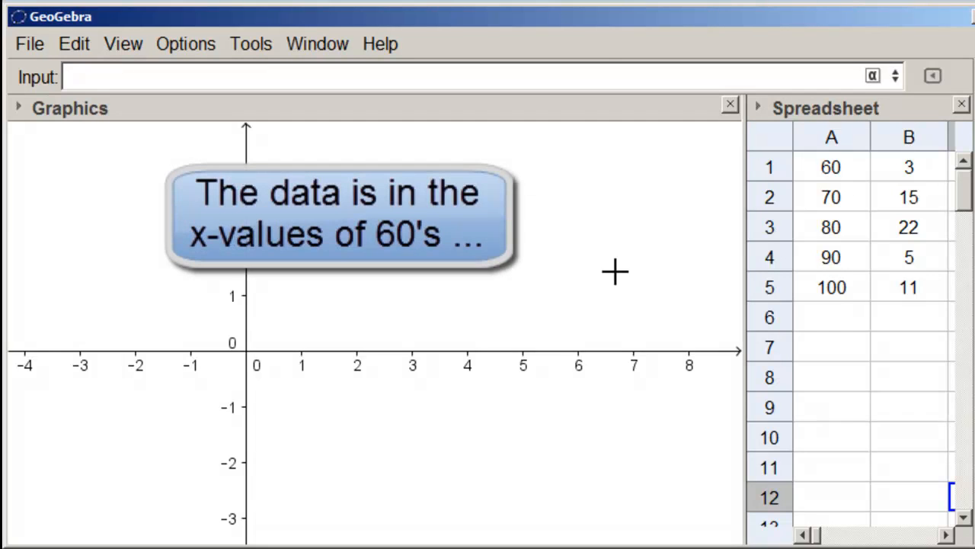
mouse_move(857, 201)
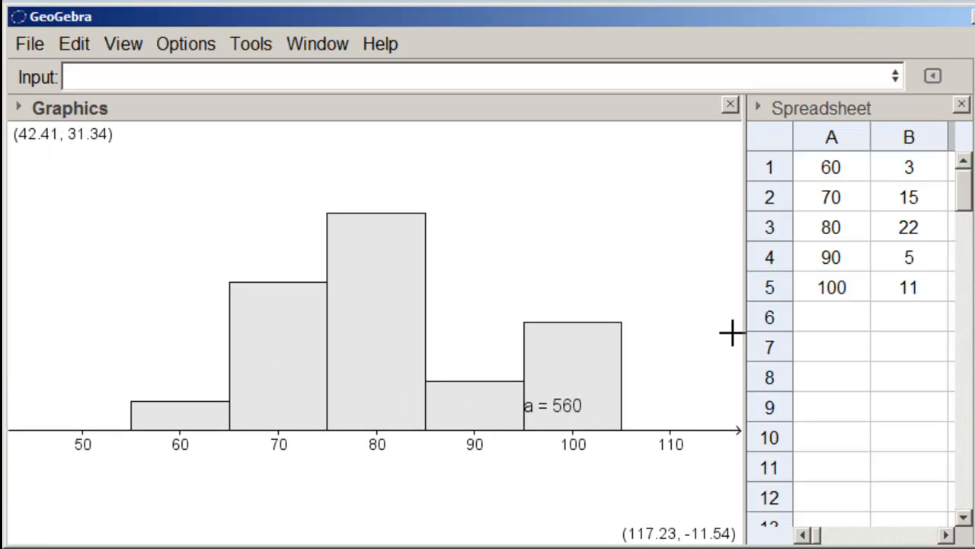
mouse_move(572, 434)
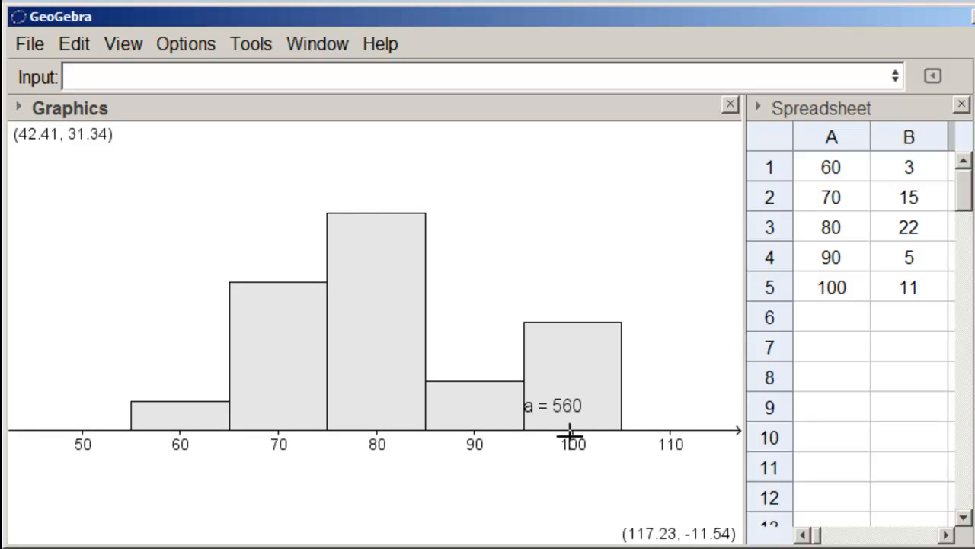
- Turn off Show Label for the bar chart's a = 560 value
right_click(566, 406)
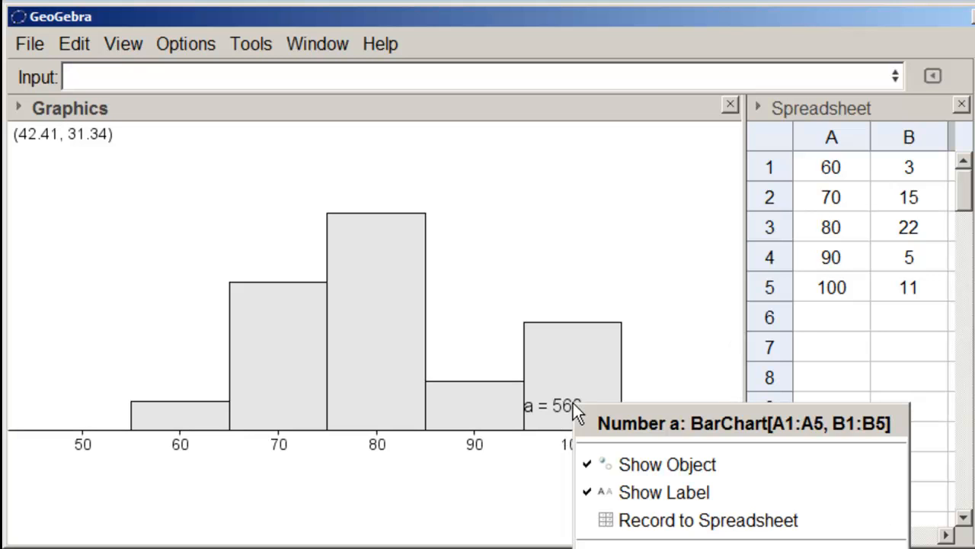
click(537, 280)
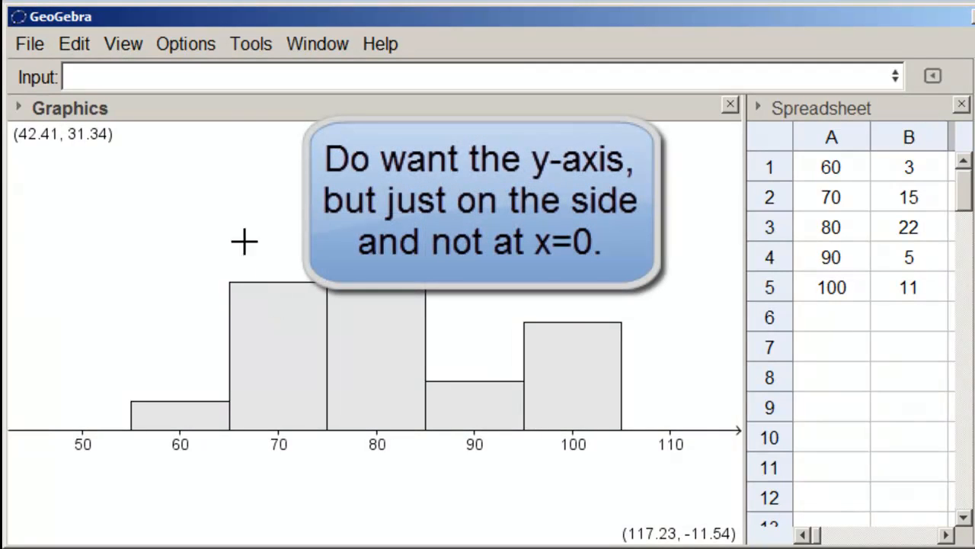
mouse_move(275, 253)
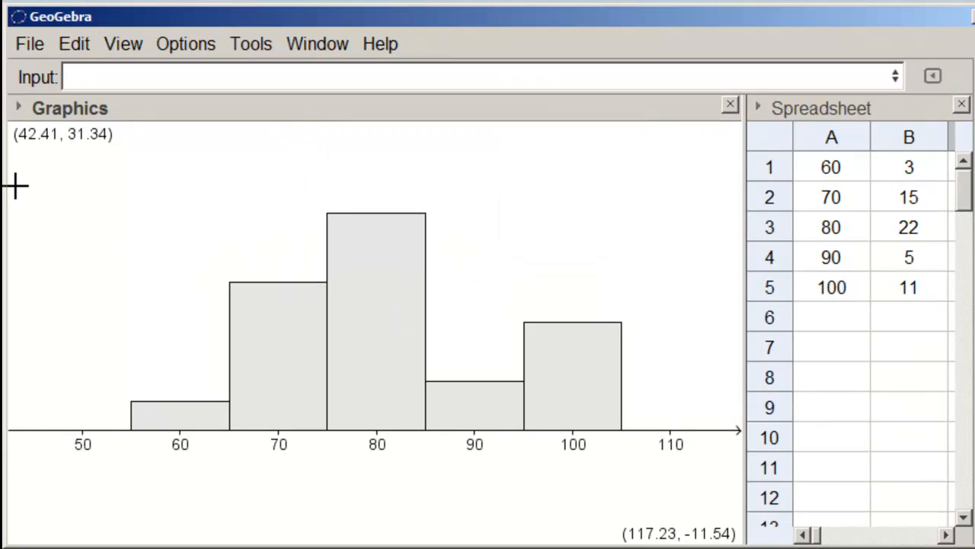
mouse_move(169, 150)
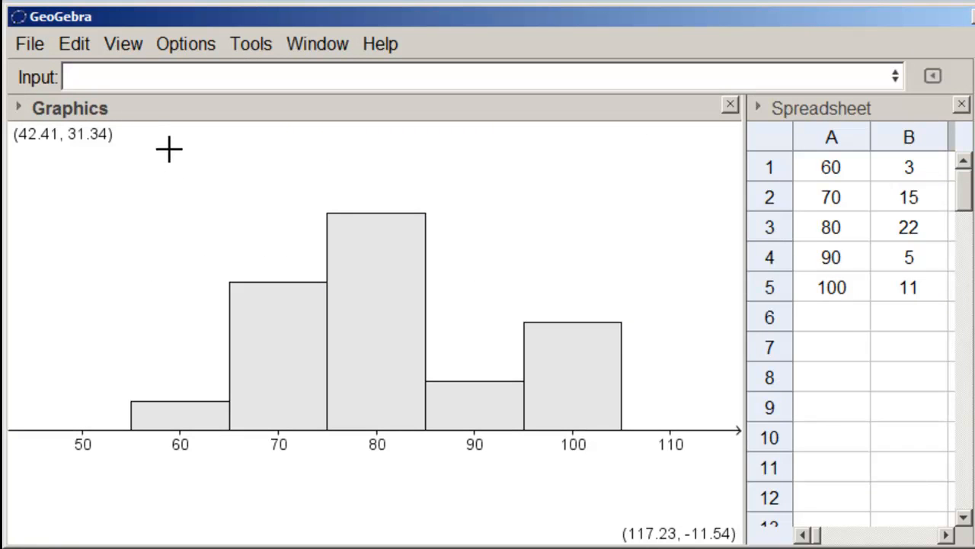
mouse_move(167, 165)
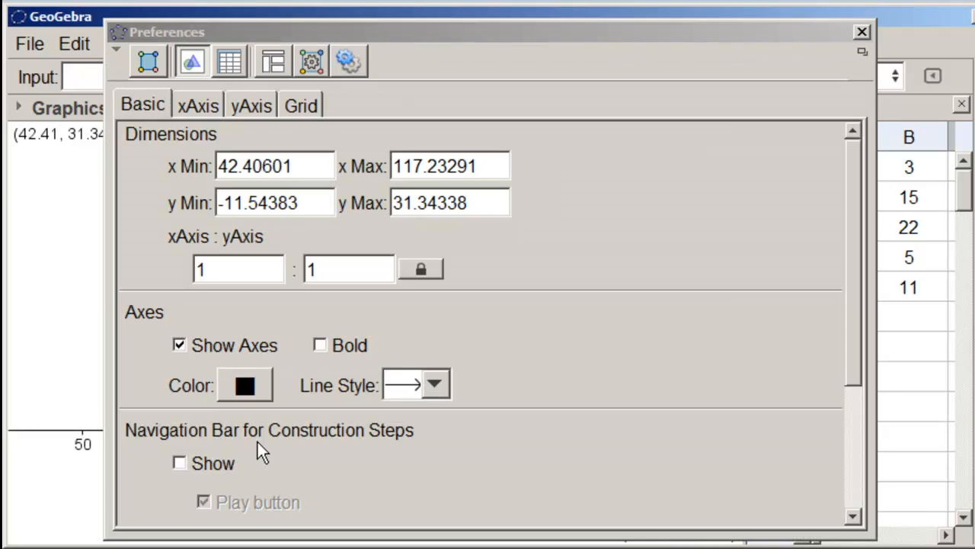
- Tick Stick to Edge for the y-axis so frequencies 0–30 sit at the left edge
click(250, 105)
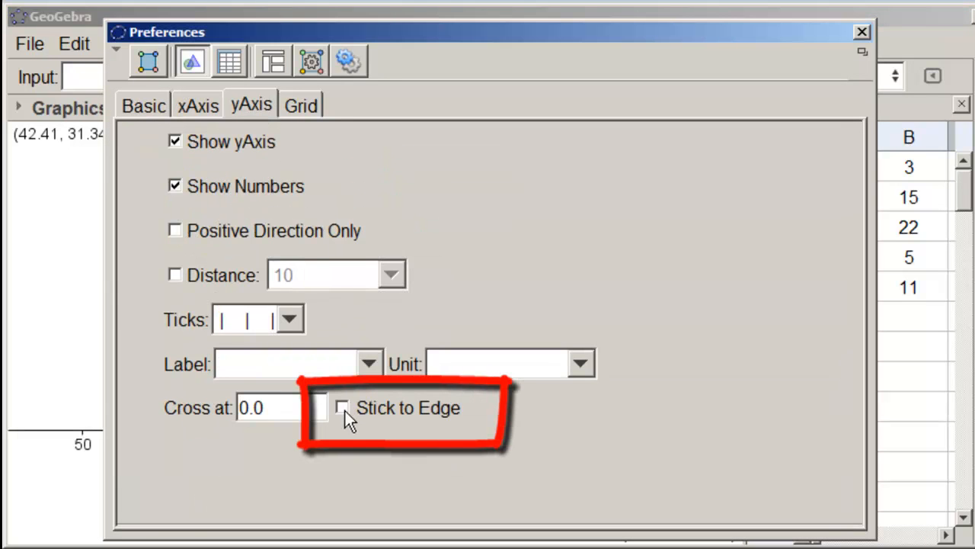
click(342, 407)
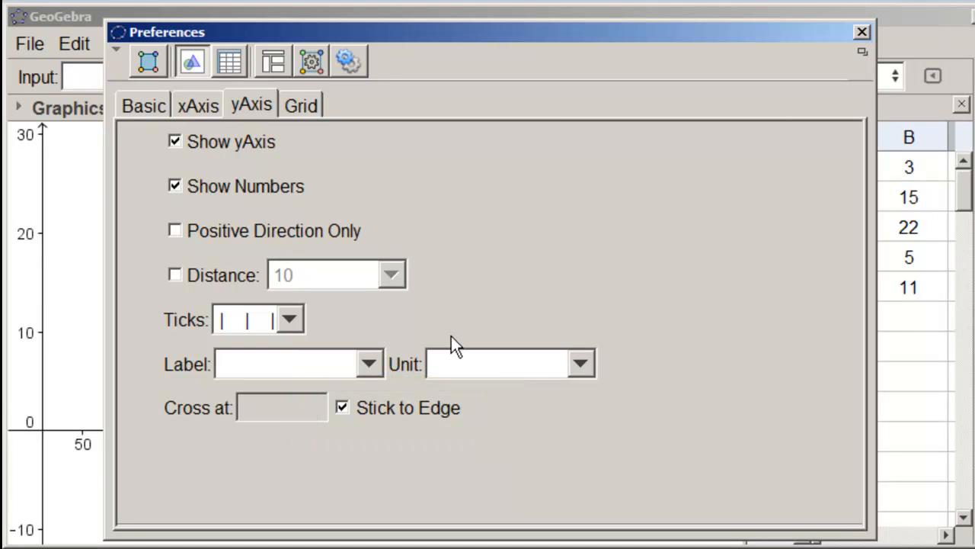
click(863, 32)
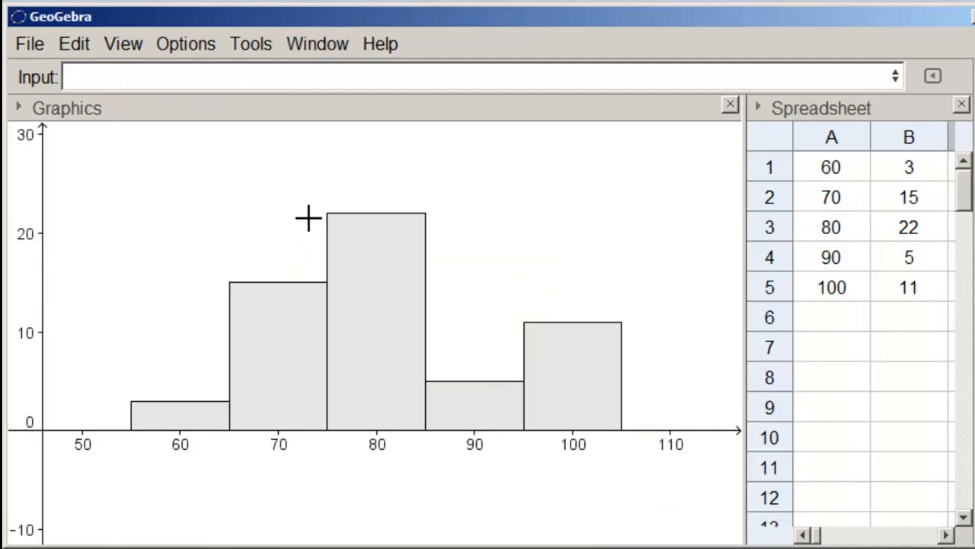
mouse_move(131, 237)
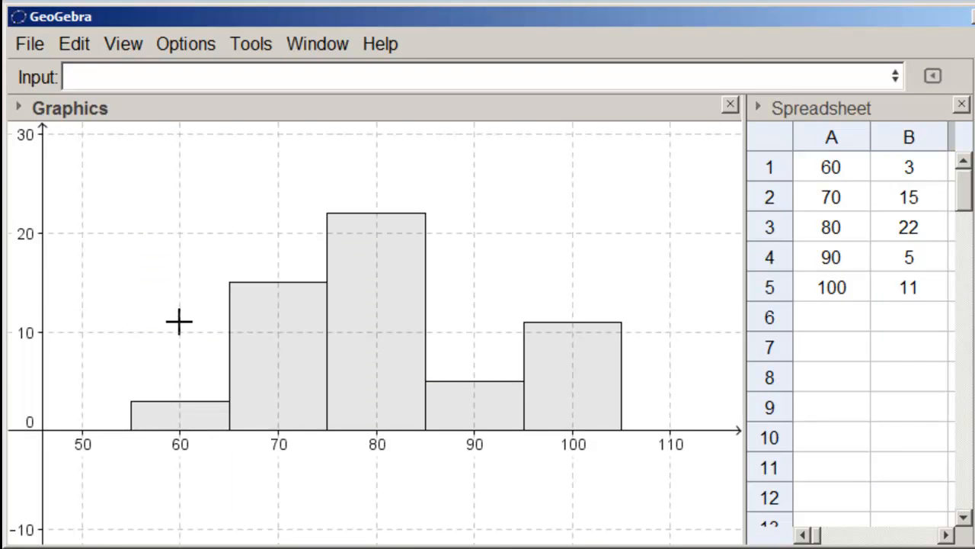
mouse_move(76, 395)
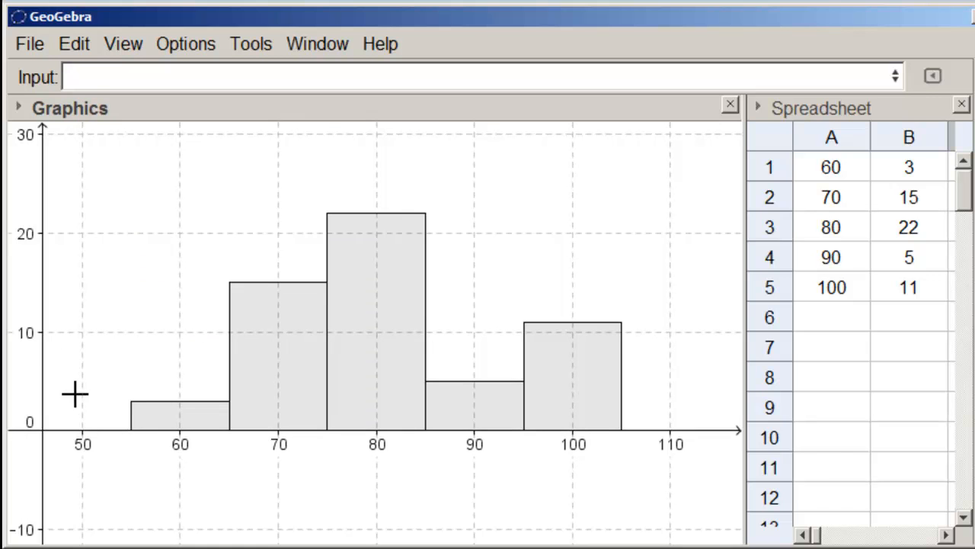
mouse_move(113, 358)
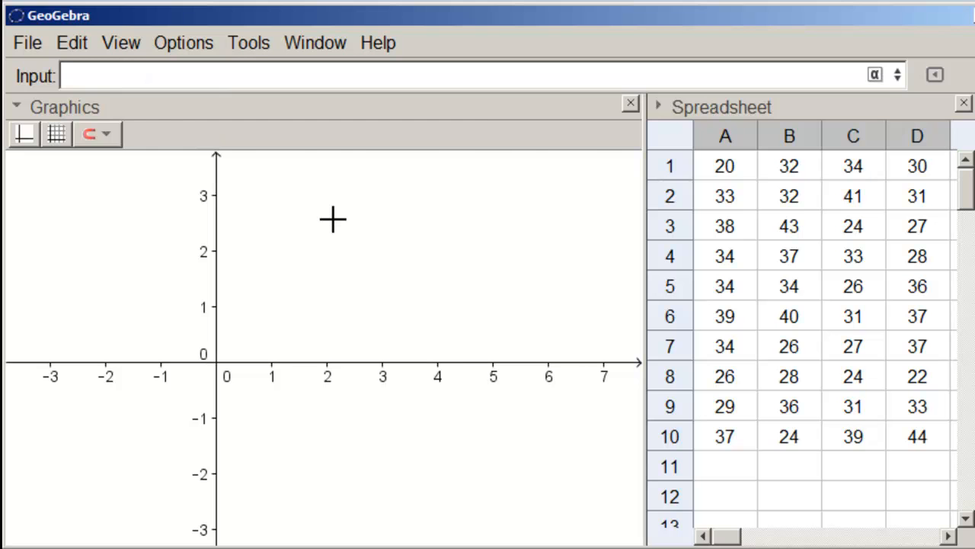
- Start BoxPlot[2, 2, A1:...] with y-offset 2 and y-scale 2 on the raw data
text(bo)
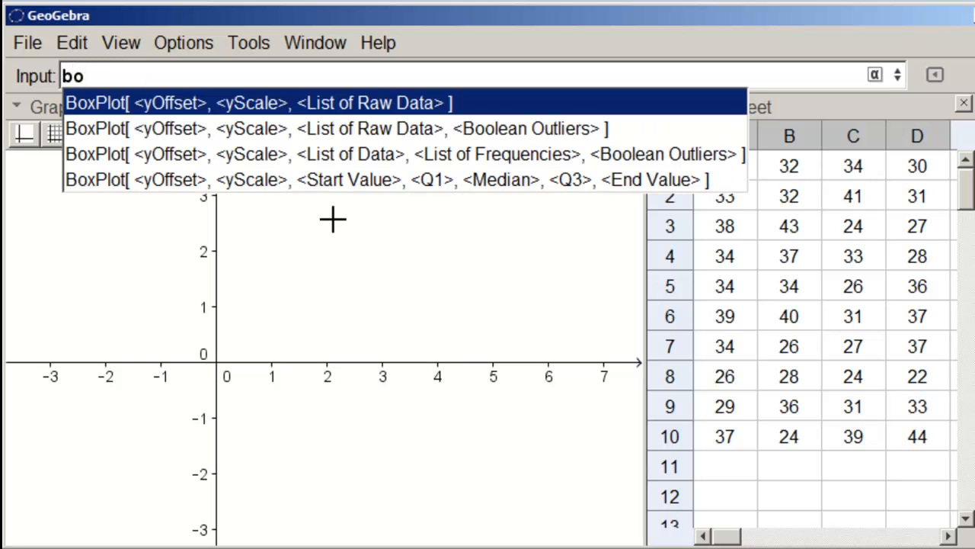
mouse_move(317, 119)
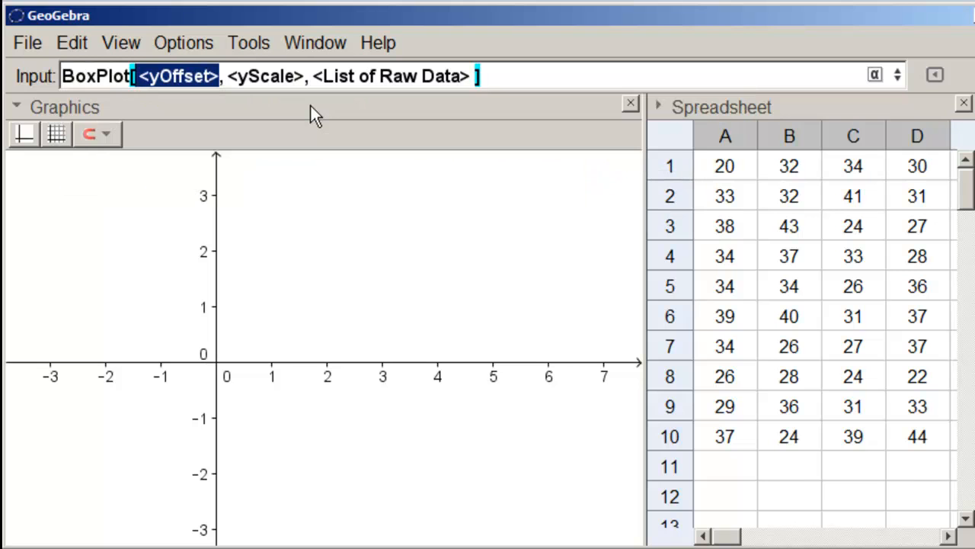
text(2,2)
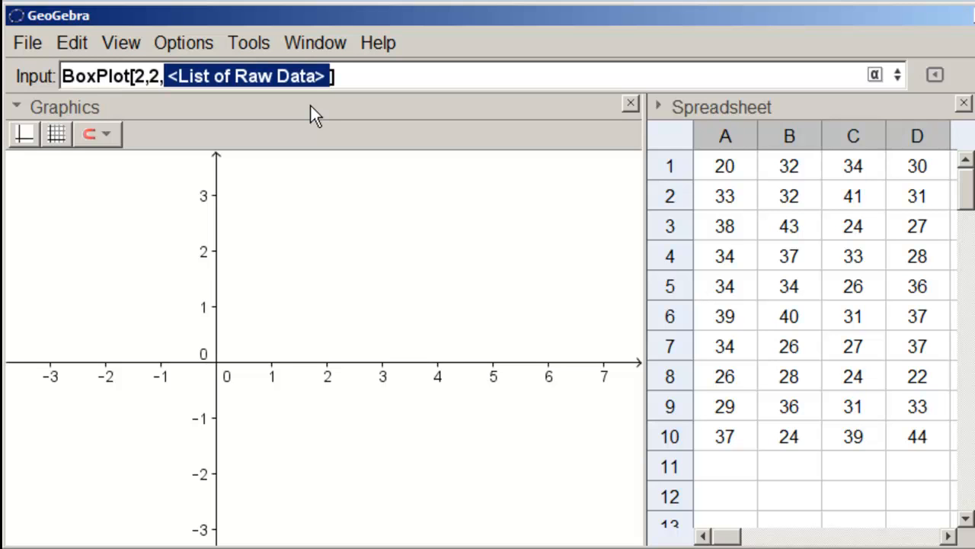
text(A1:)
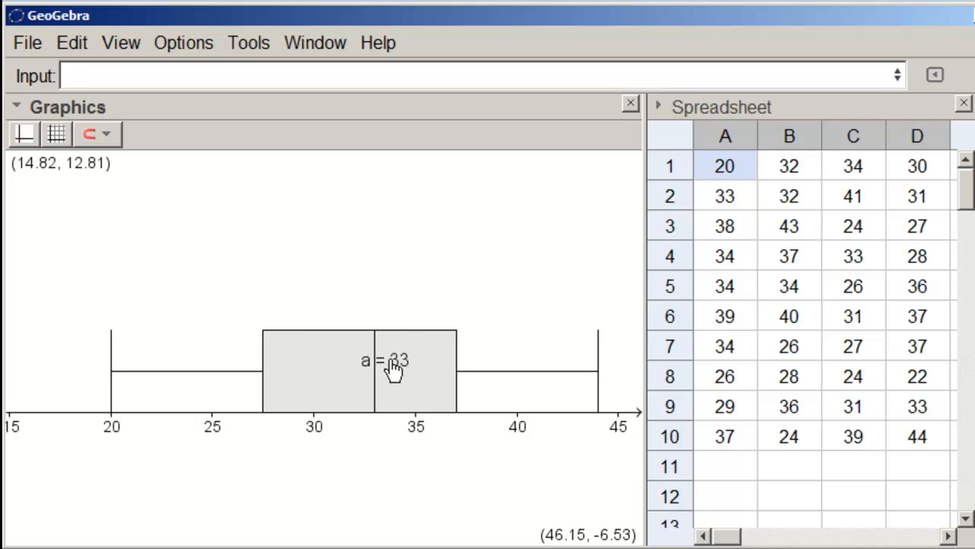
- Rename the box plot's median value a to m, giving m = 33
right_click(393, 363)
text(m)
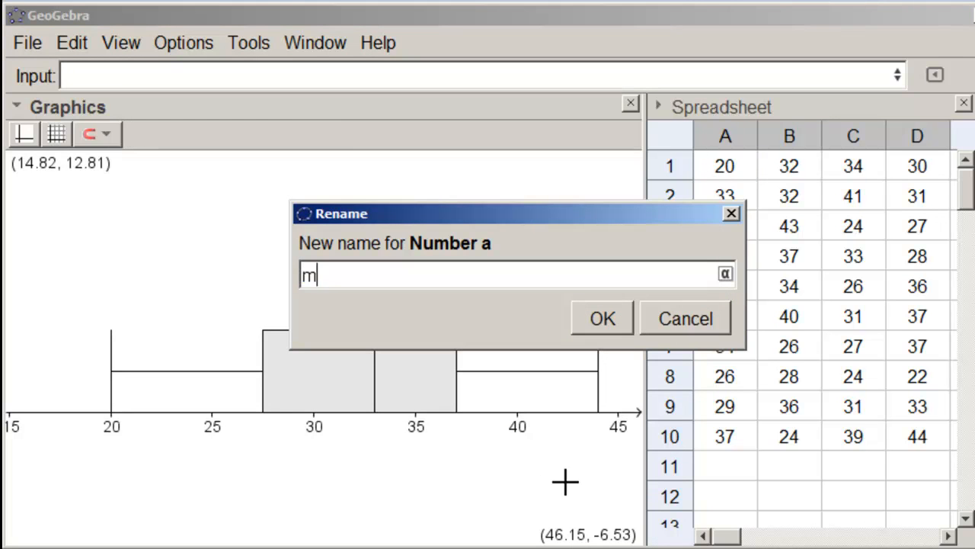
click(602, 318)
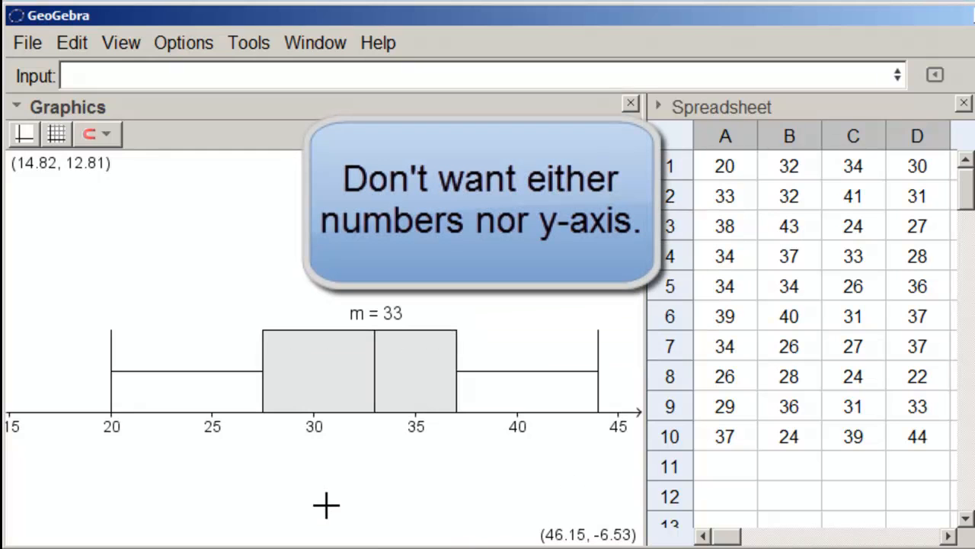
mouse_move(119, 212)
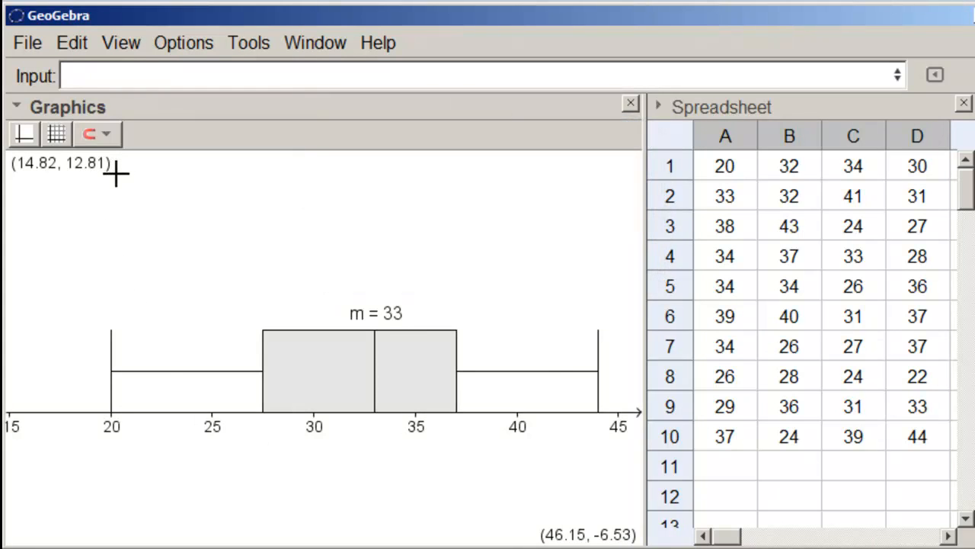
mouse_move(131, 210)
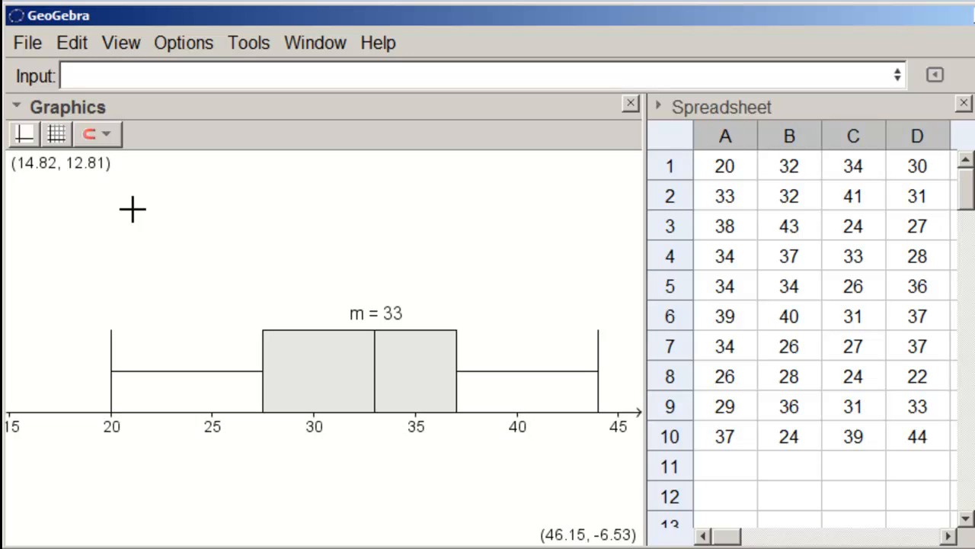
- In Graphics settings, tick Stick to Edge for the y-axis and untick Show yAxis
right_click(134, 213)
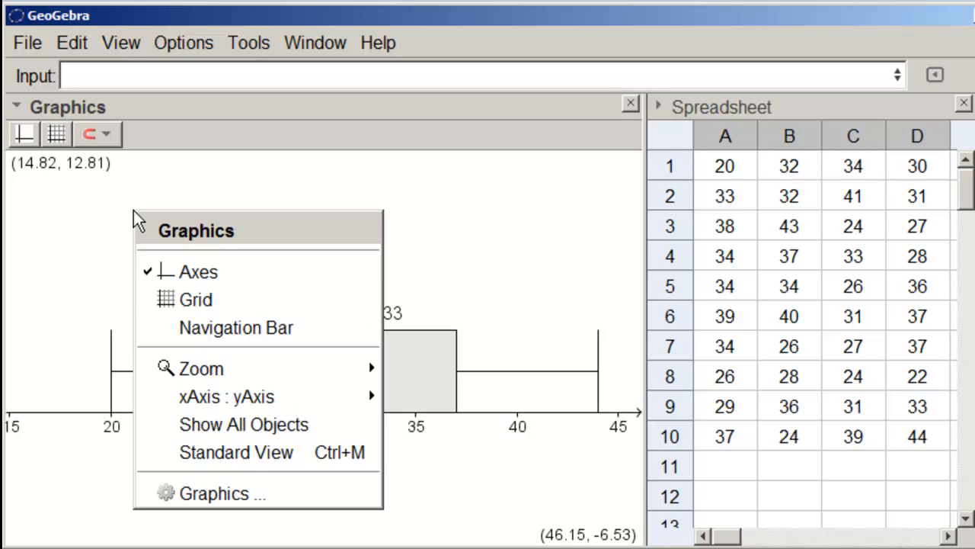
click(223, 494)
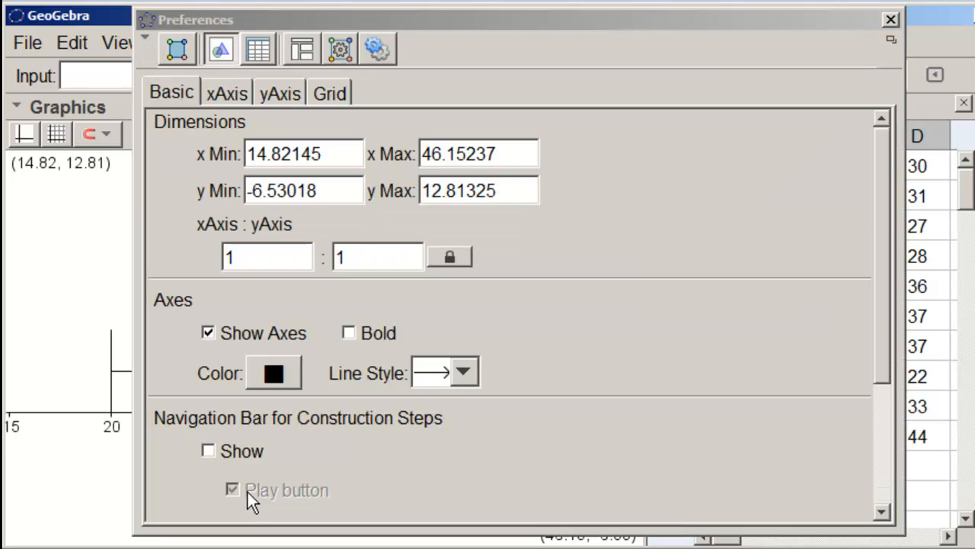
click(279, 93)
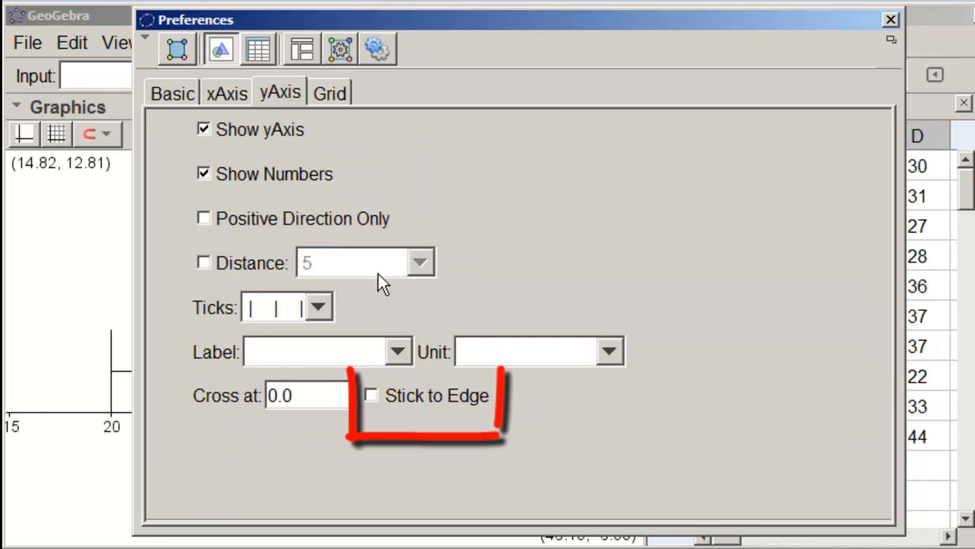
click(372, 395)
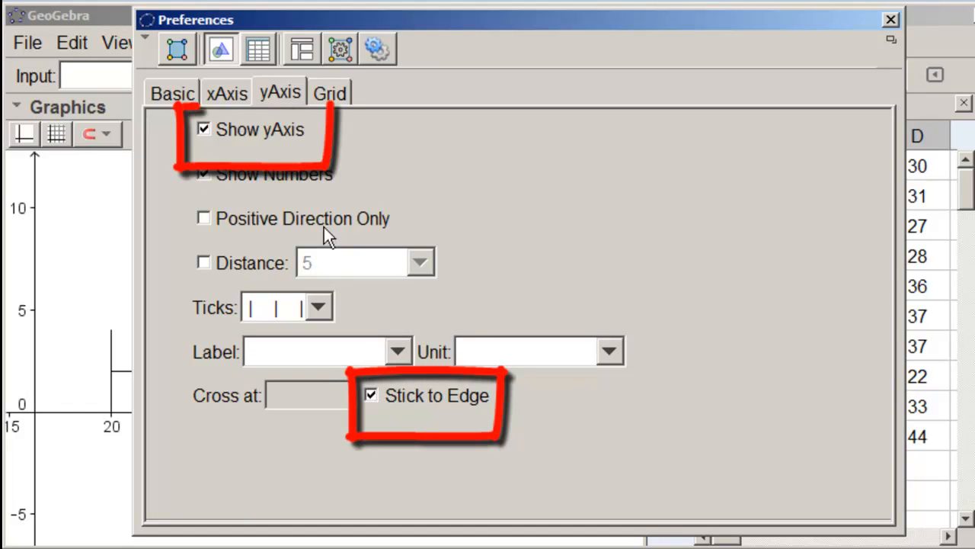
click(205, 128)
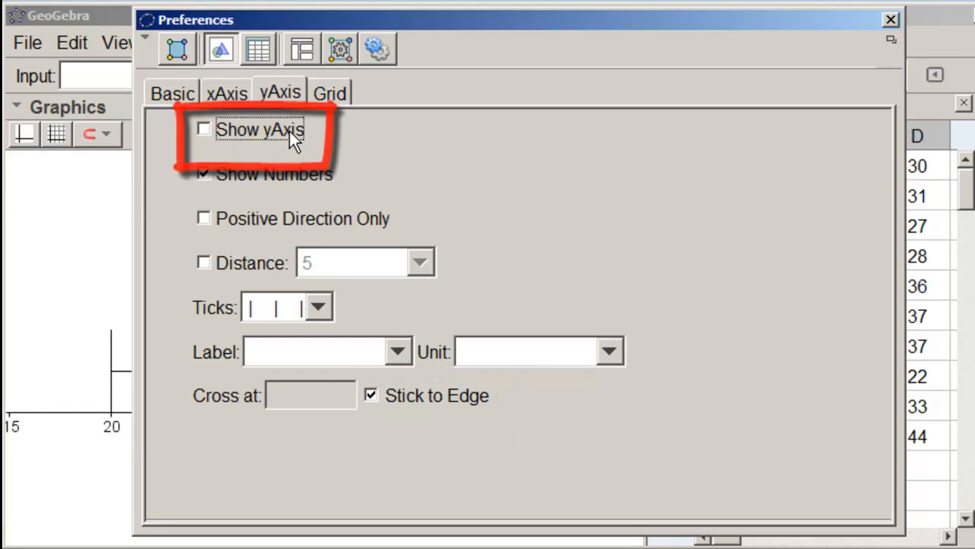